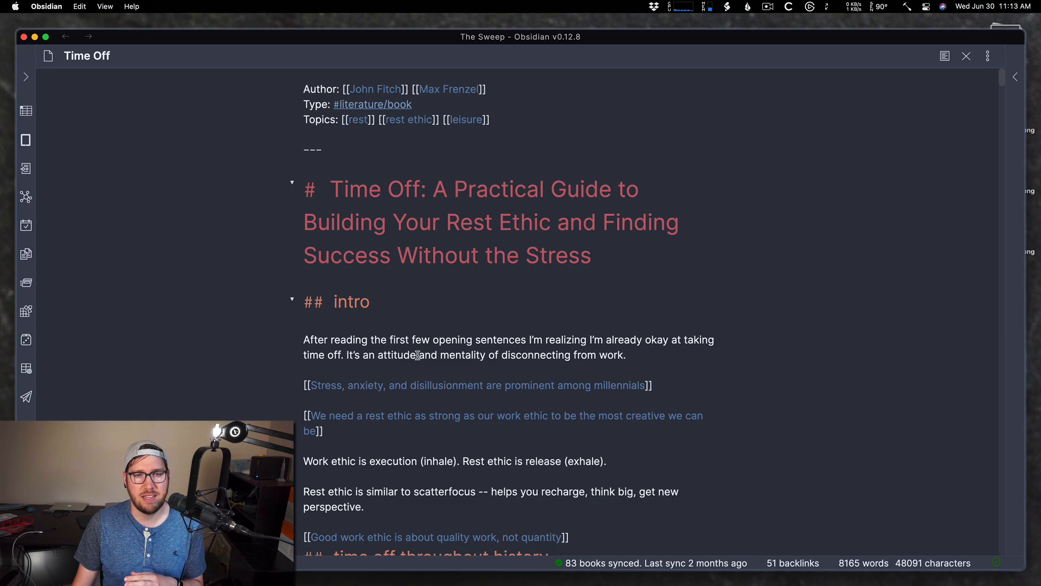
Scroll through the Time Off note to the passage linking the caffeine permanent note.
scroll(down, 3)
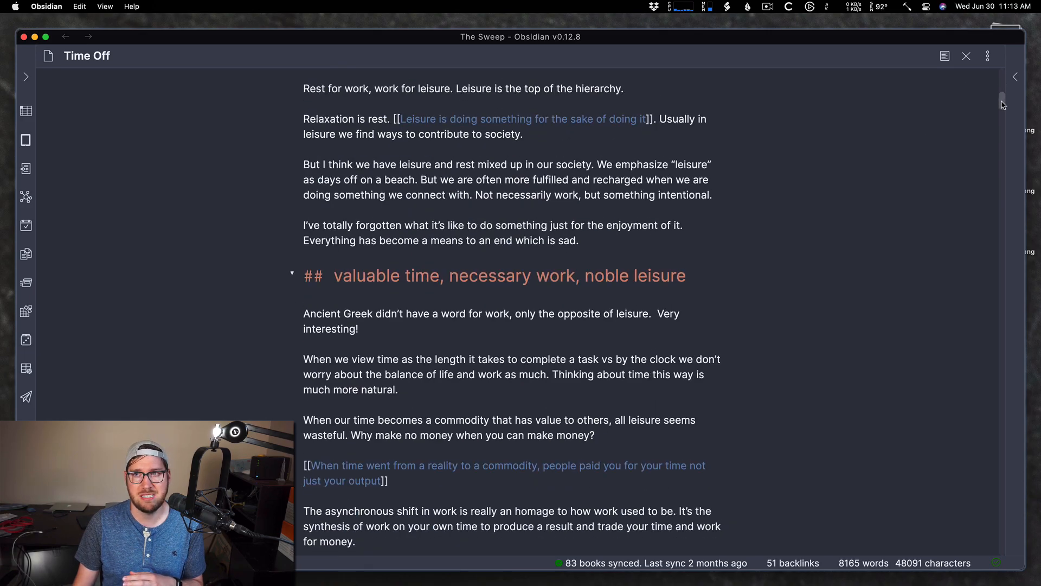
scroll(down, 3)
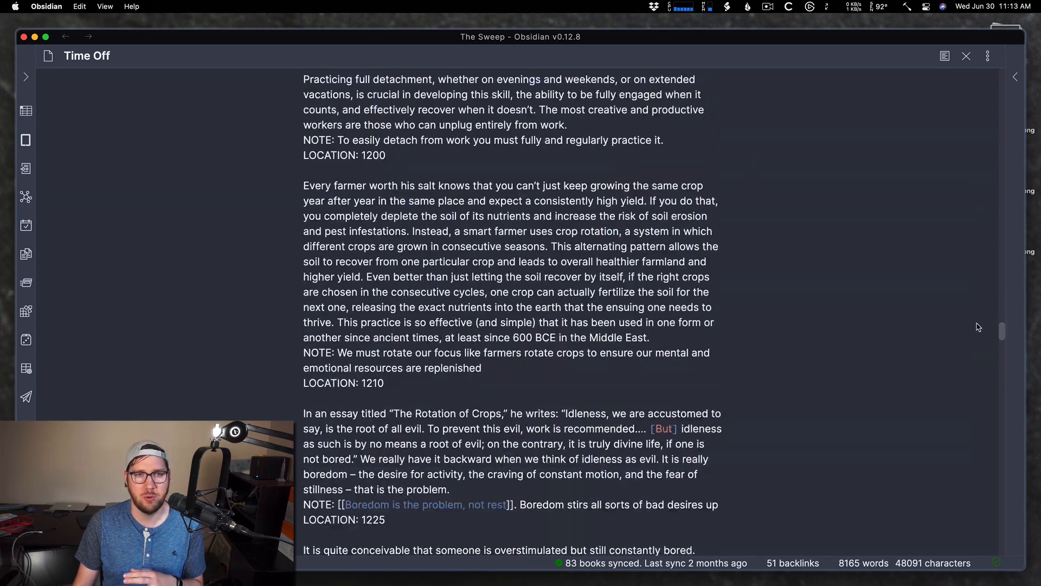
scroll(down, 3)
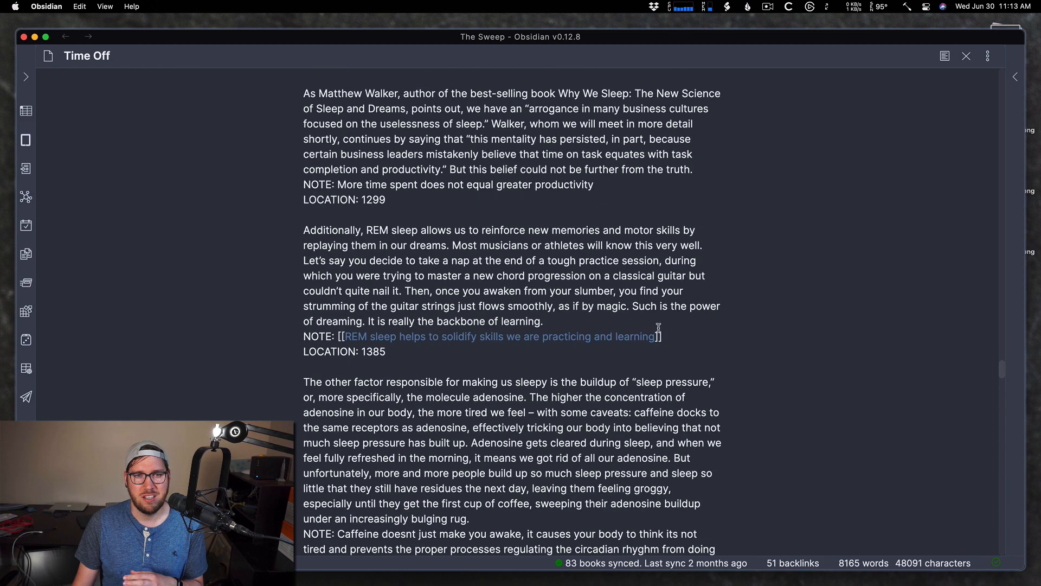
scroll(down, 3)
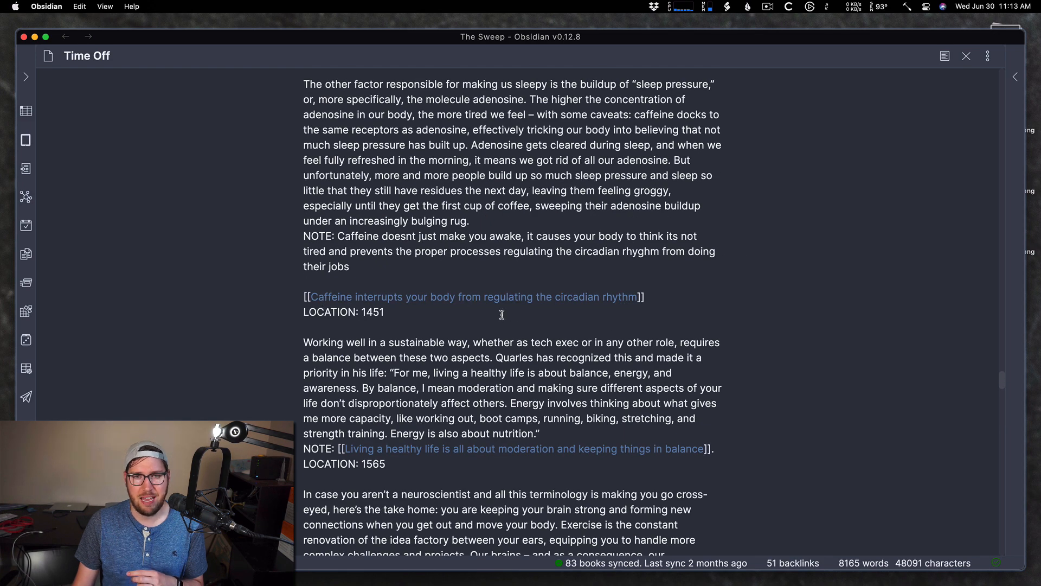
scroll(down, 3)
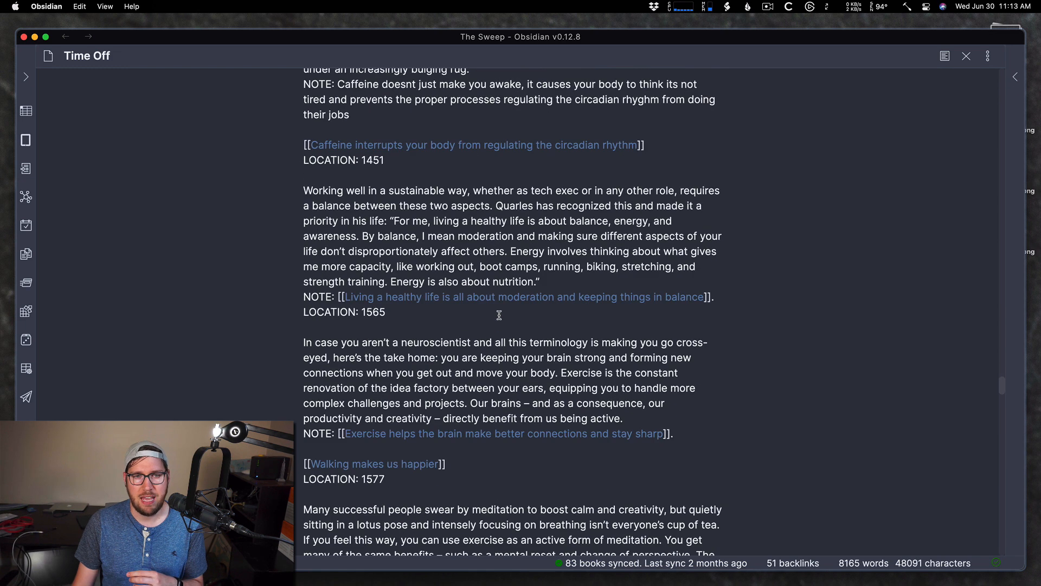
scroll(up, 3)
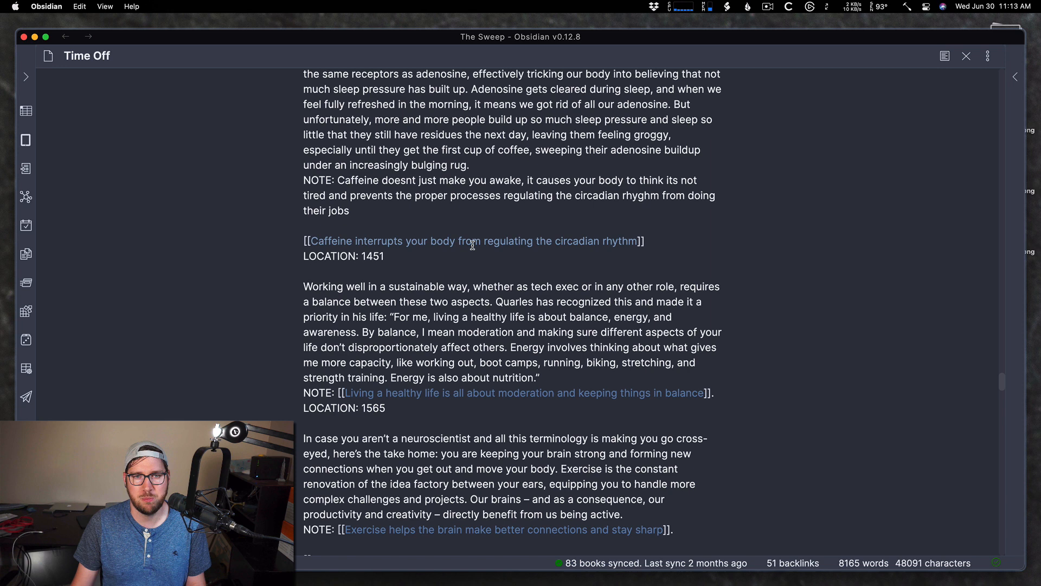
Follow the link to the 'Caffeine interrupts your body' permanent note.
click(471, 241)
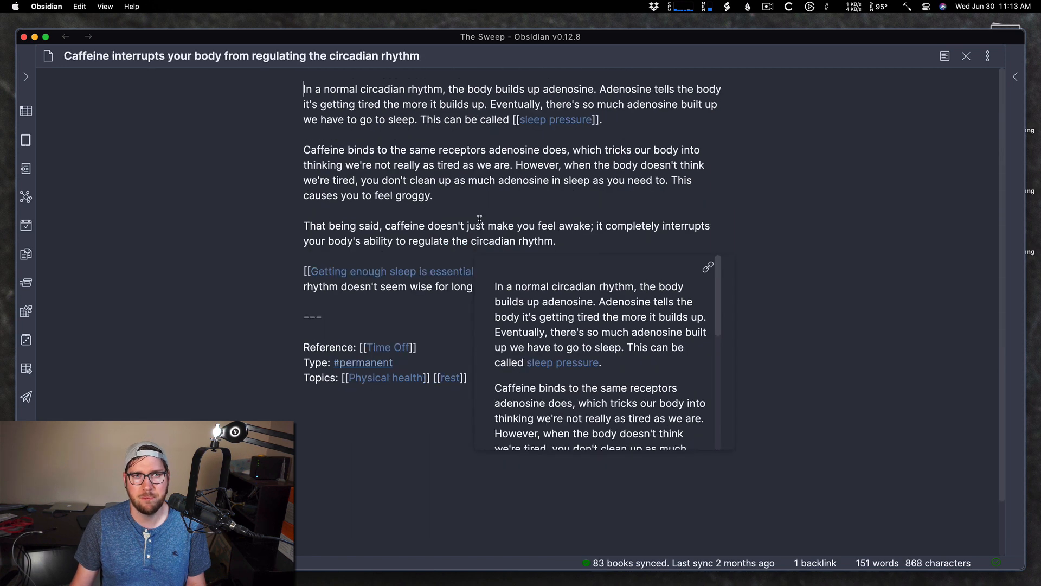
mouse_move(303, 102)
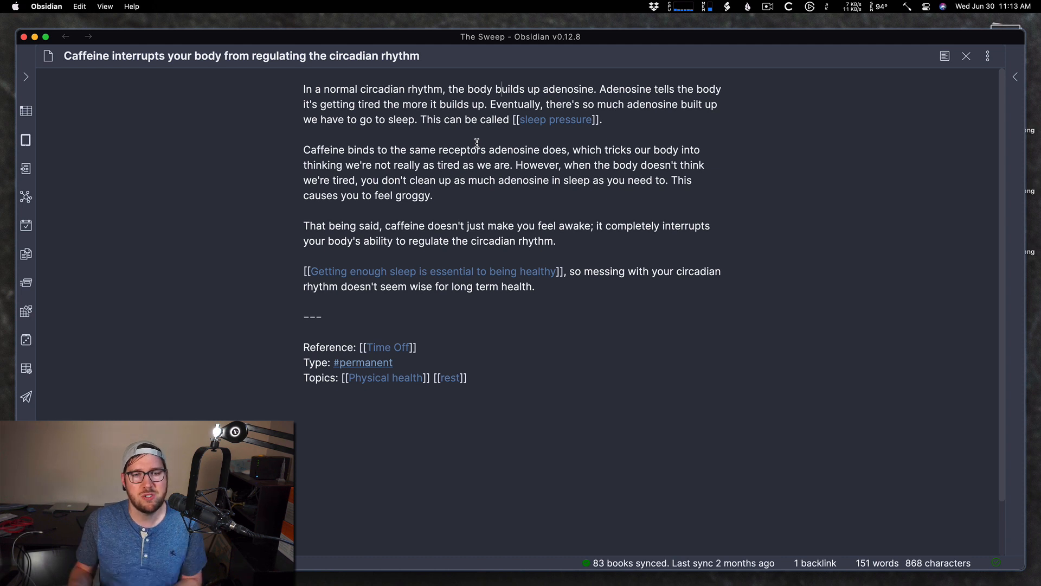
mouse_move(301, 274)
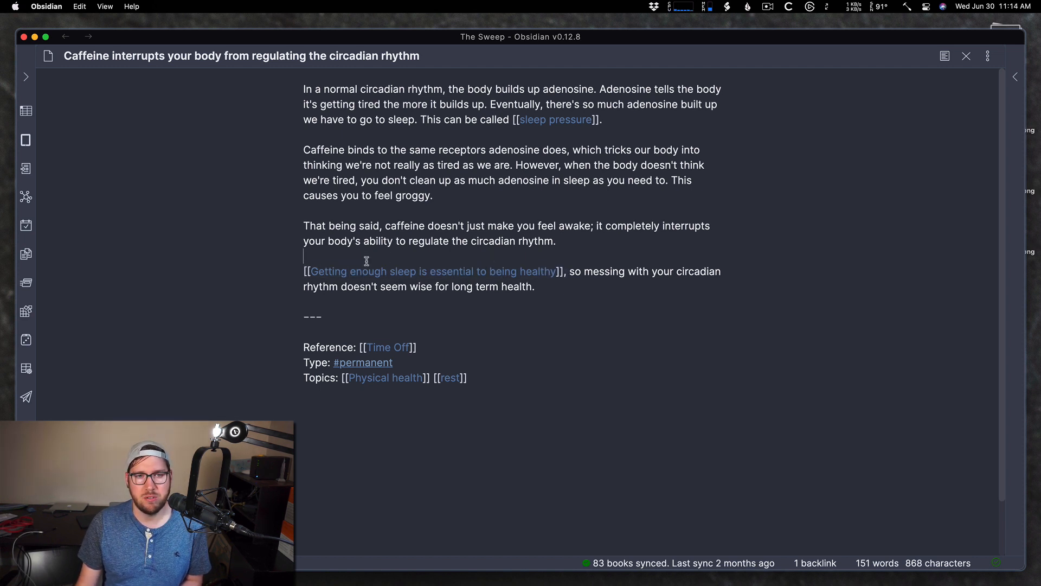
mouse_move(585, 271)
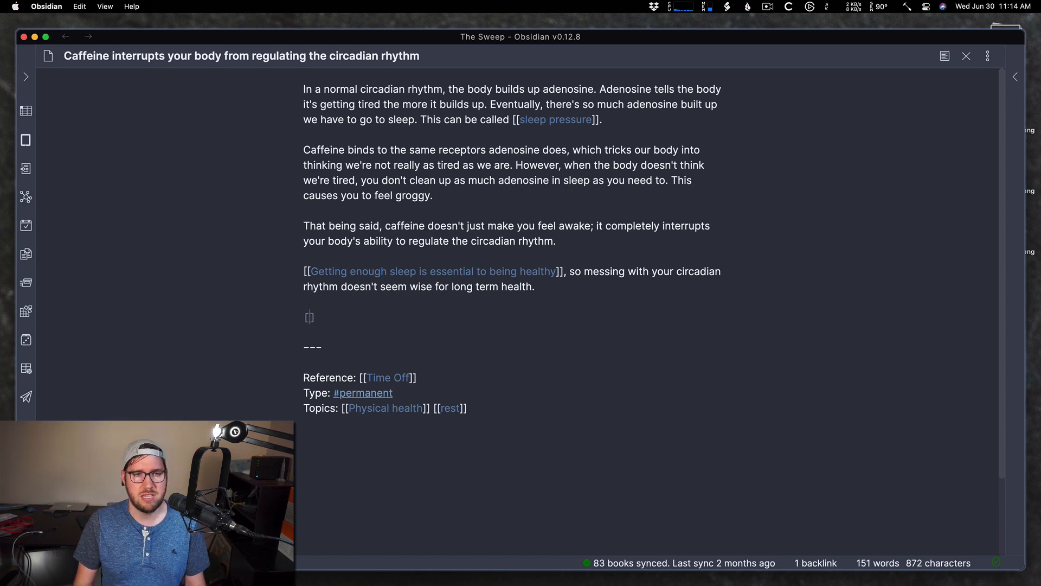
text([[)
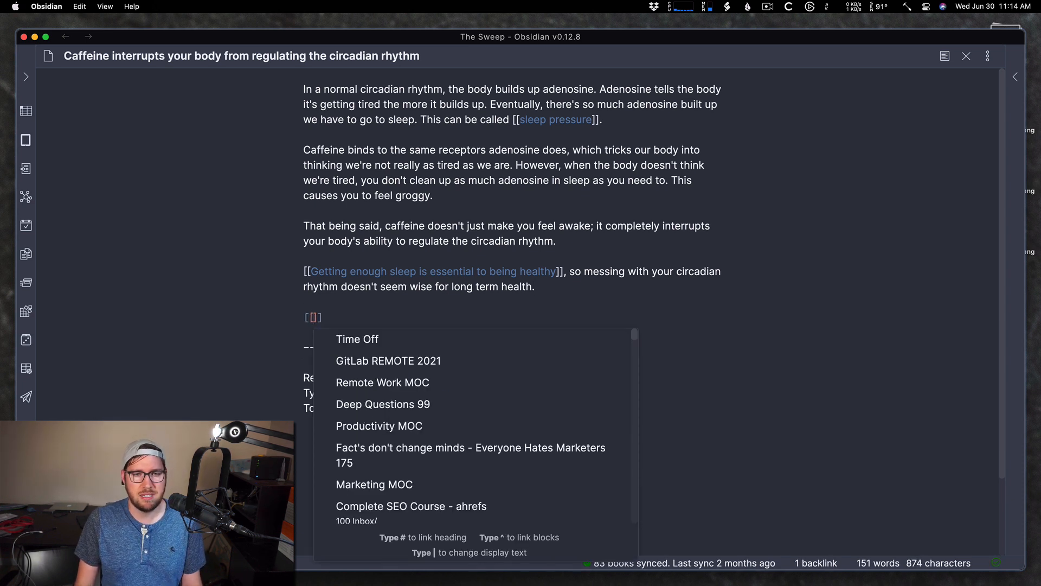
text(c)
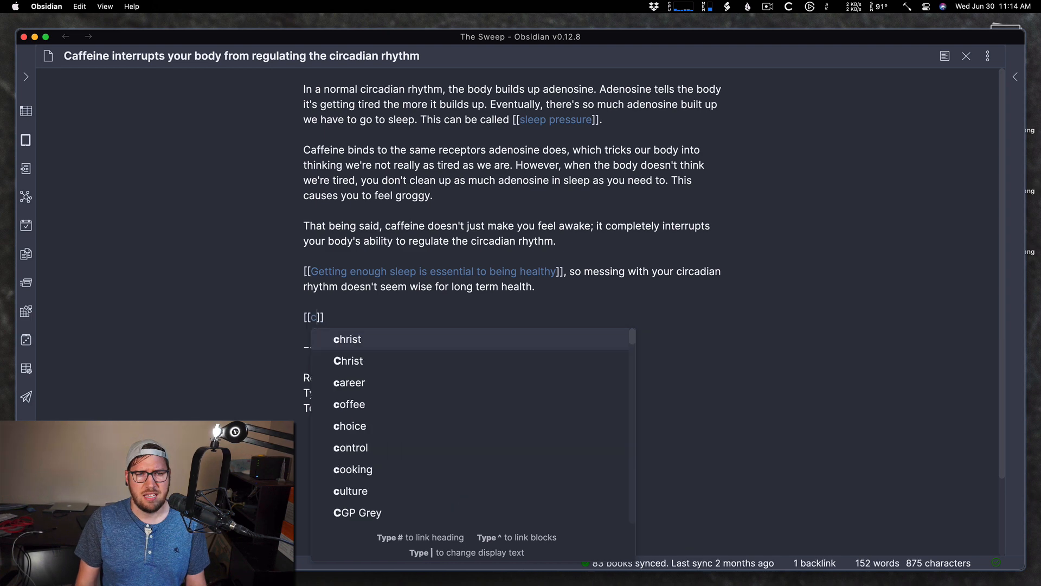
text(affeine)
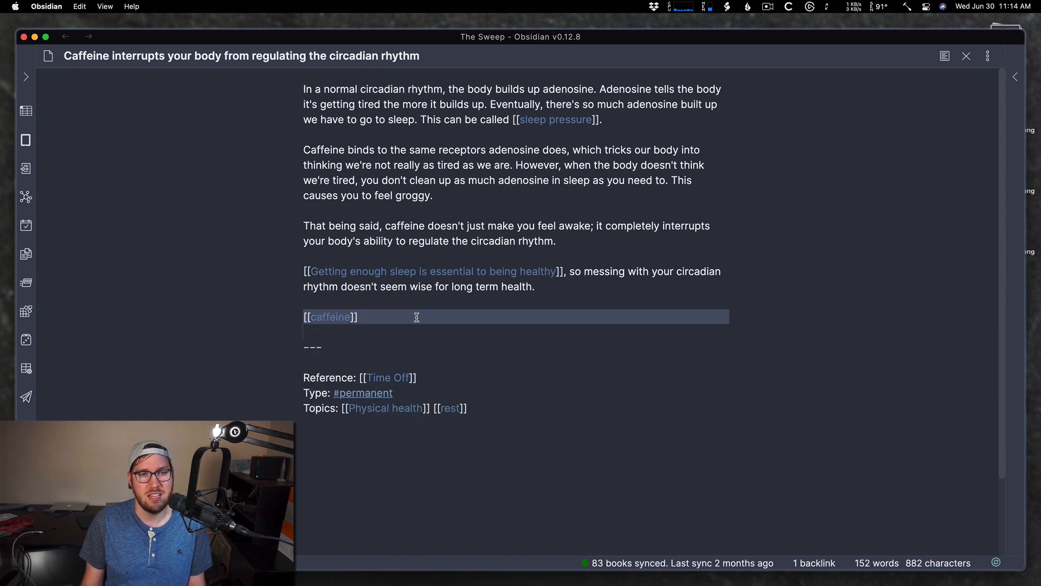
text(sleep)
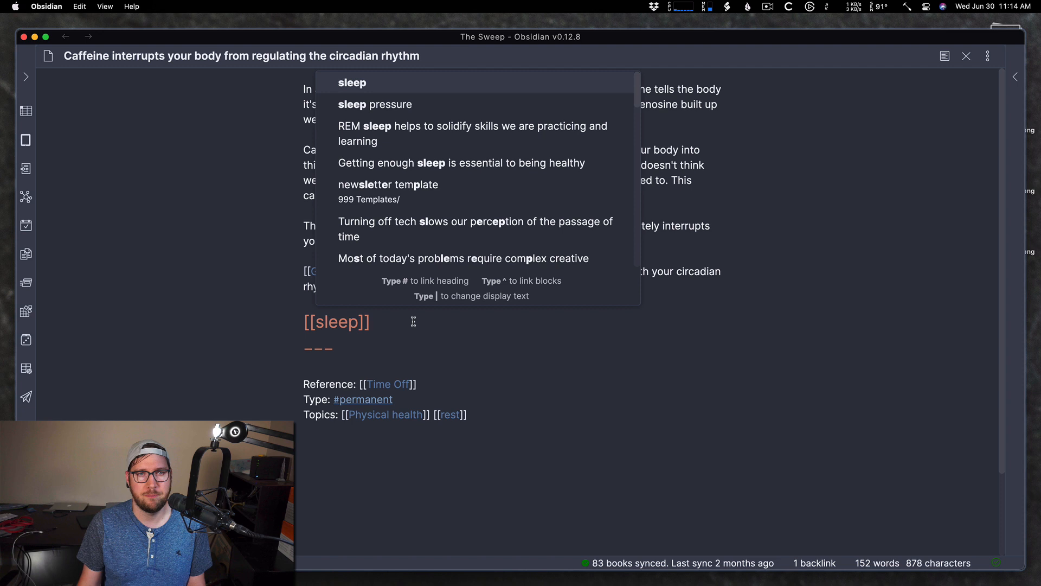
mouse_move(384, 110)
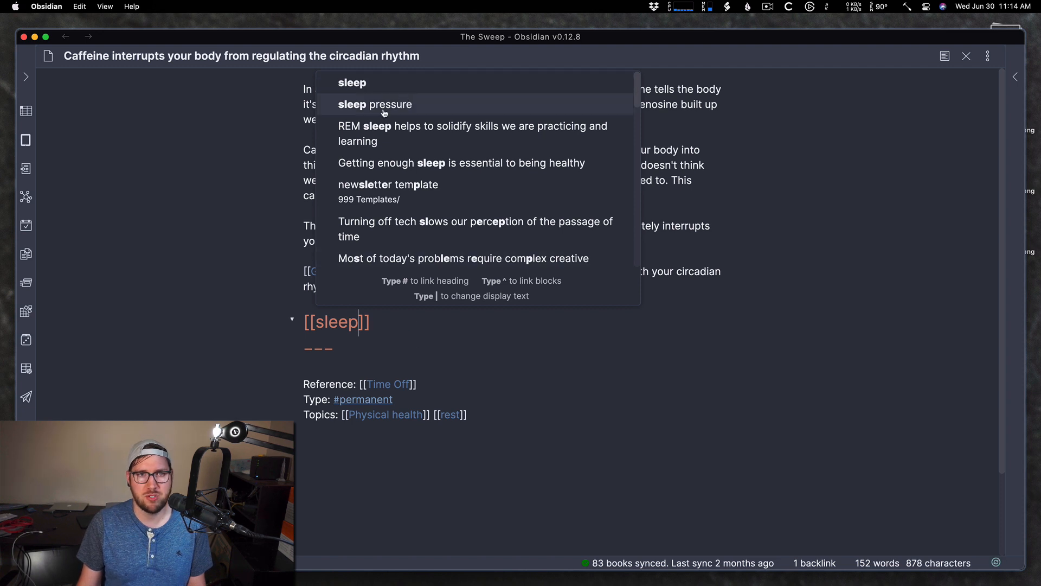
mouse_move(498, 128)
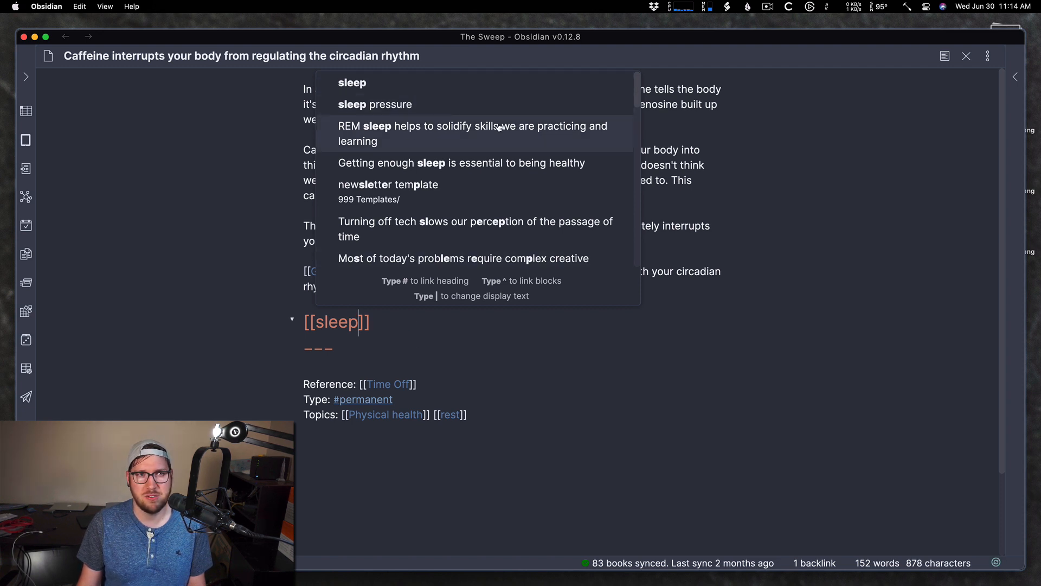
mouse_move(414, 145)
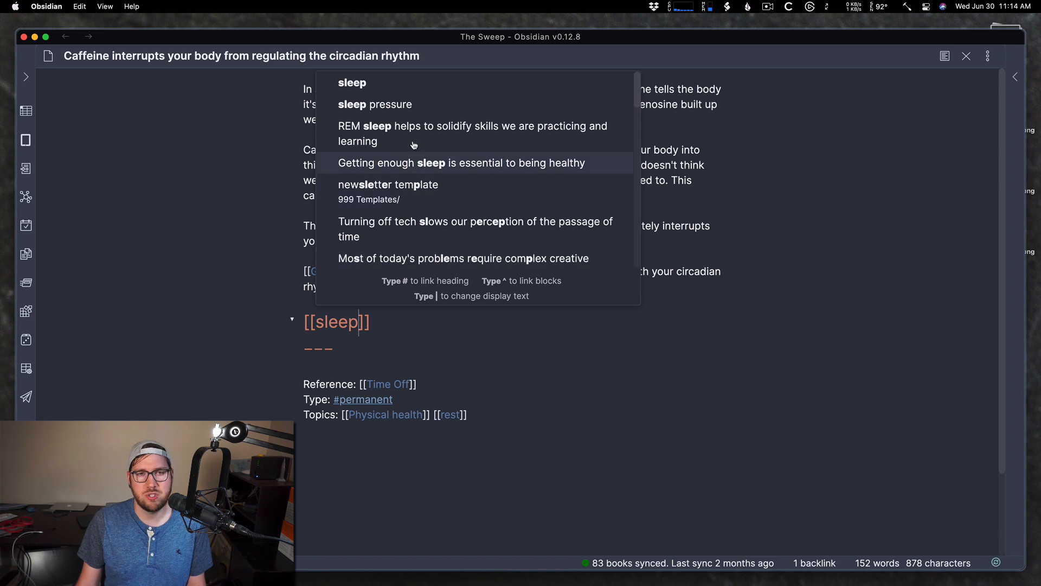
mouse_move(434, 136)
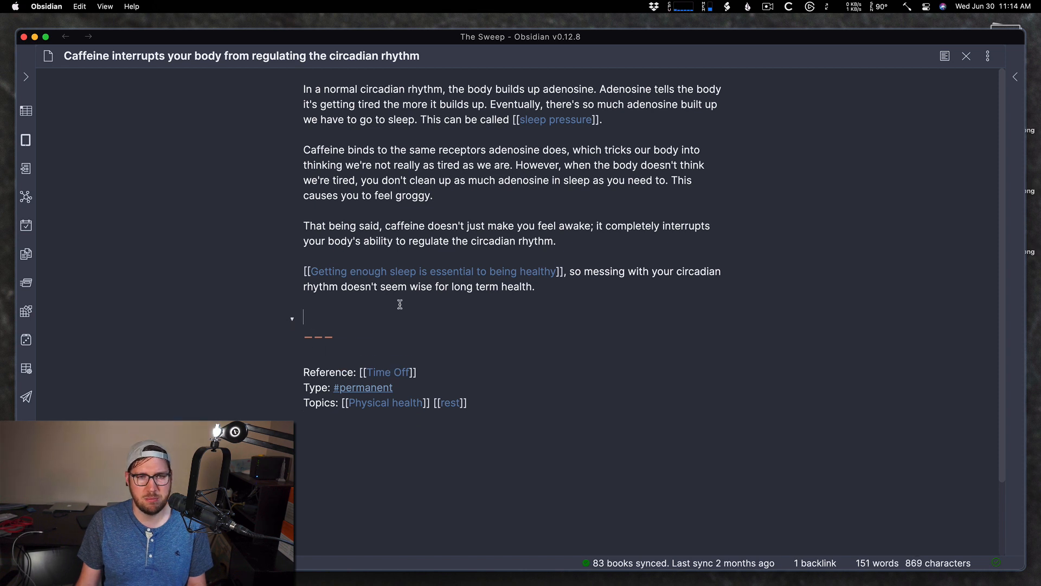
Delete the blank line in the caffeine note and reveal the Tags pane with counts.
key(Backspace)
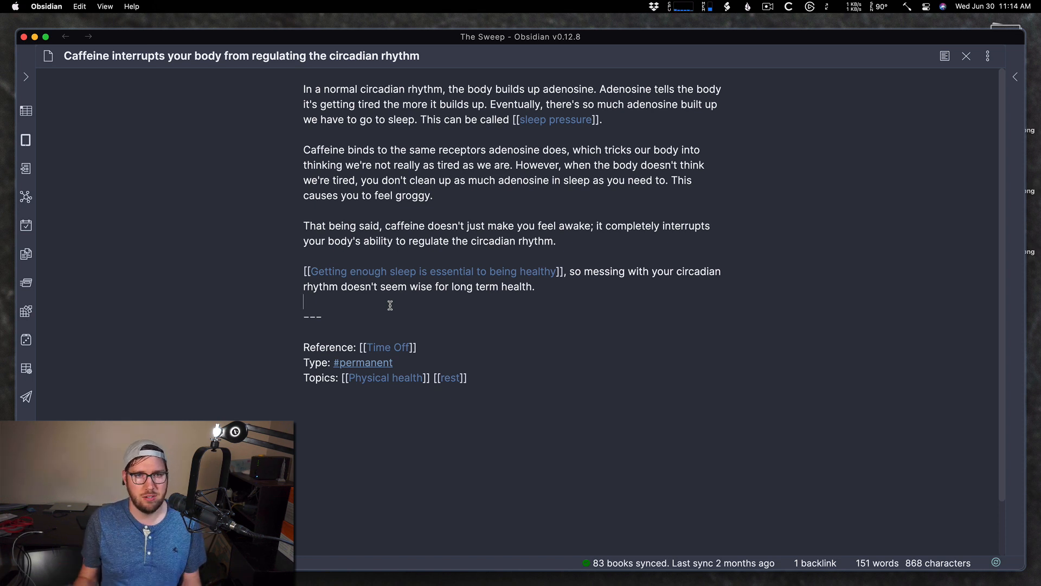
mouse_move(700, 127)
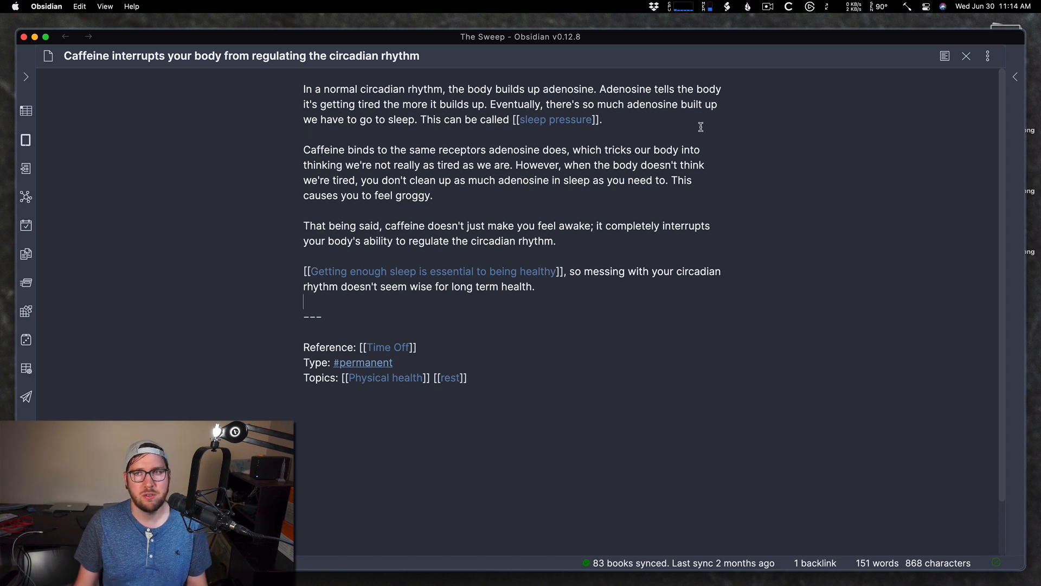
mouse_move(1017, 79)
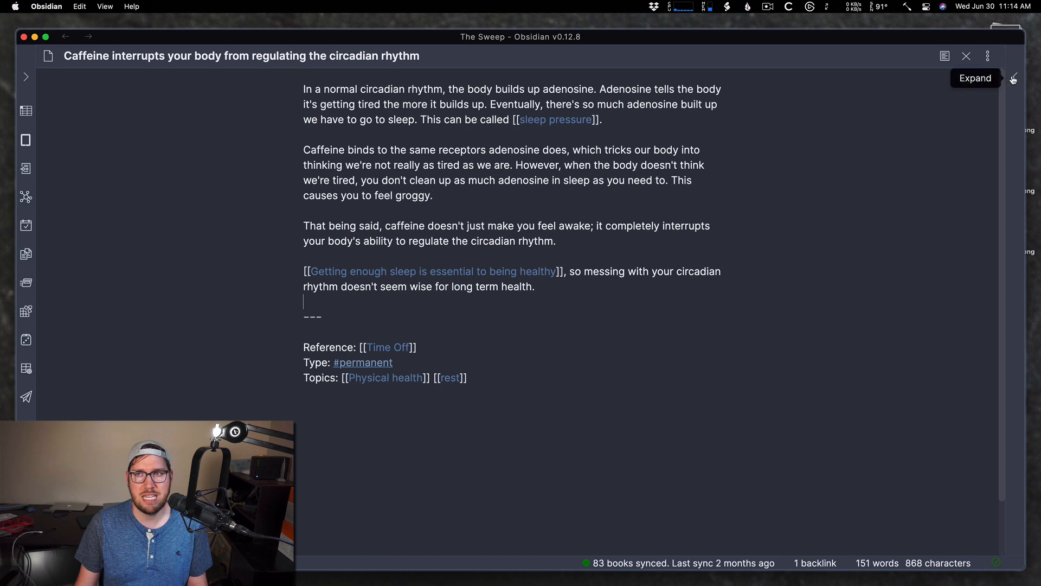
click(1015, 79)
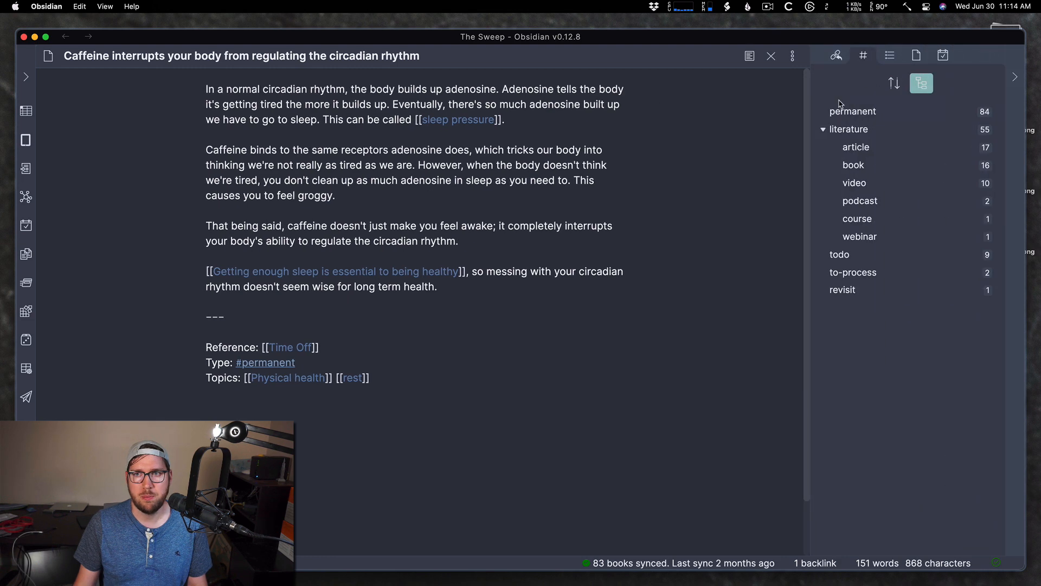
Show the caffeine note's local graph, then navigate to the linked Time Off note.
click(792, 57)
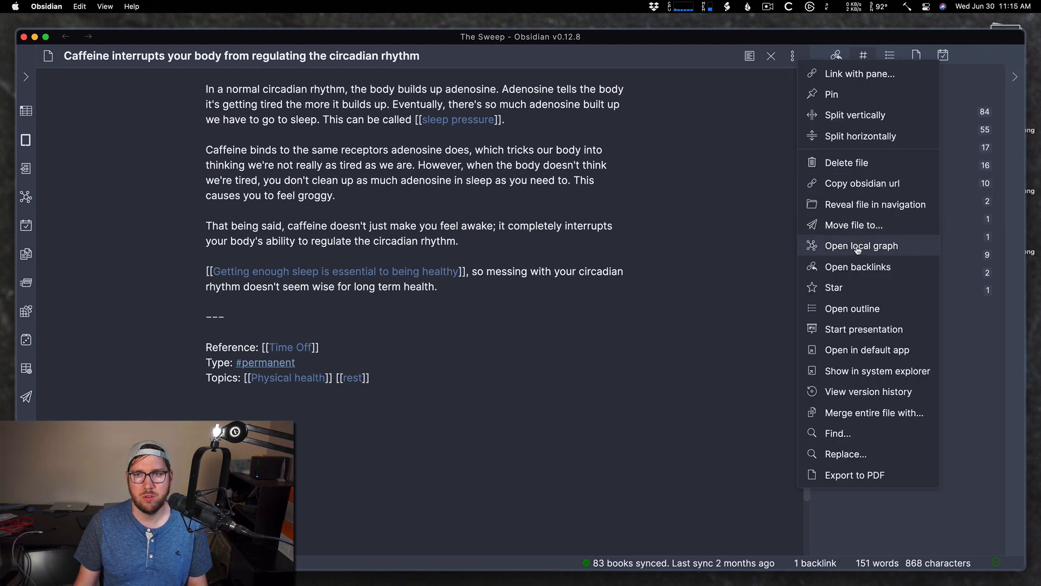
click(861, 245)
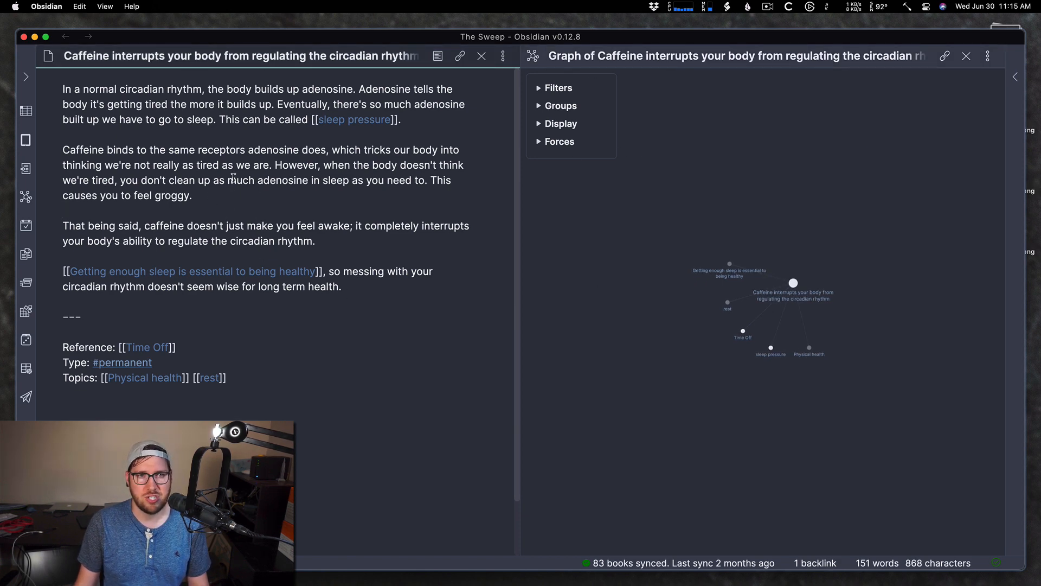
click(146, 347)
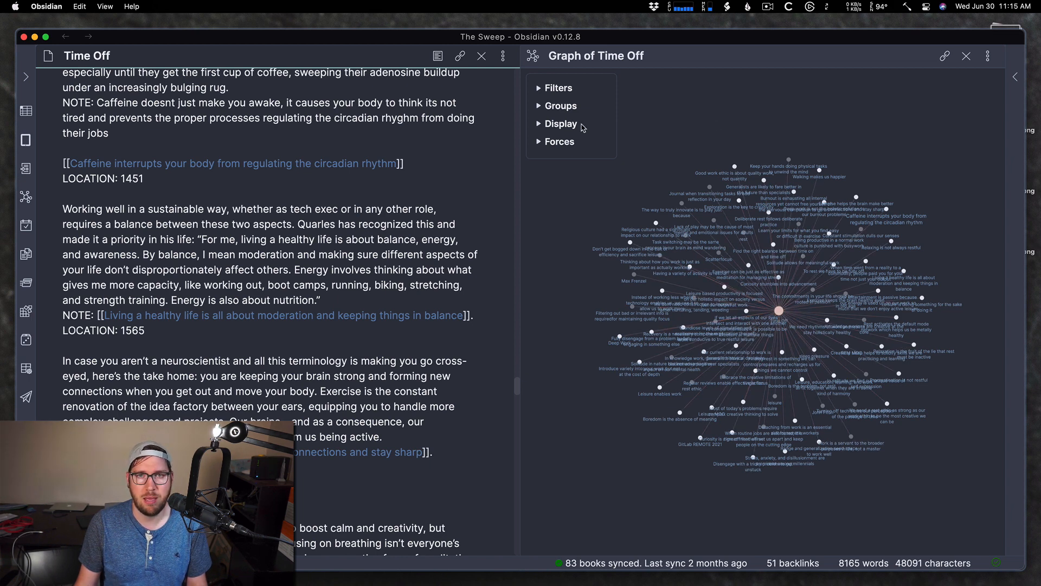
Set the Time Off local graph filters to depth 3 with neighbor links and tags shown.
click(539, 88)
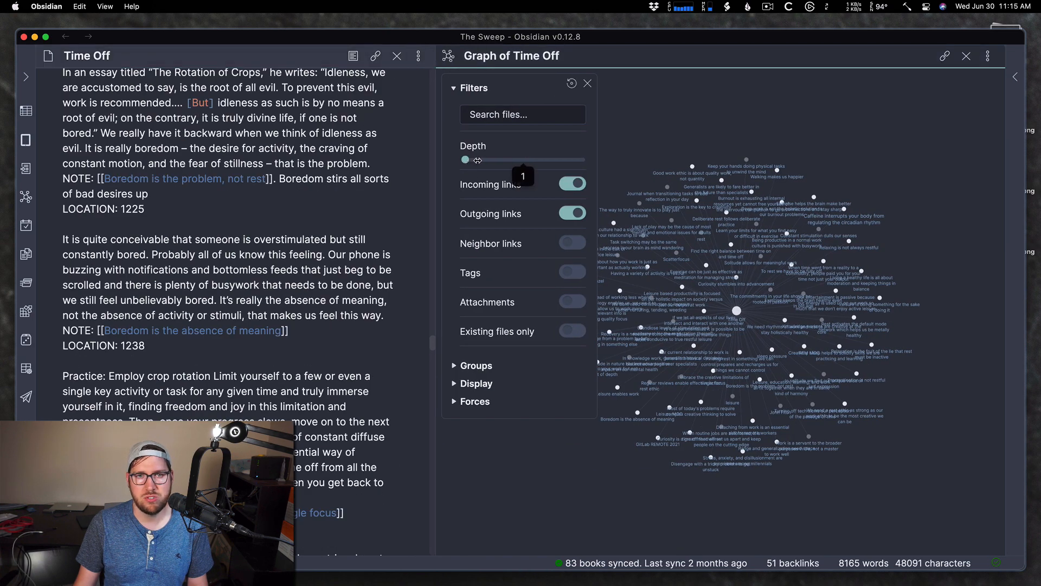
drag(465, 159, 494, 159)
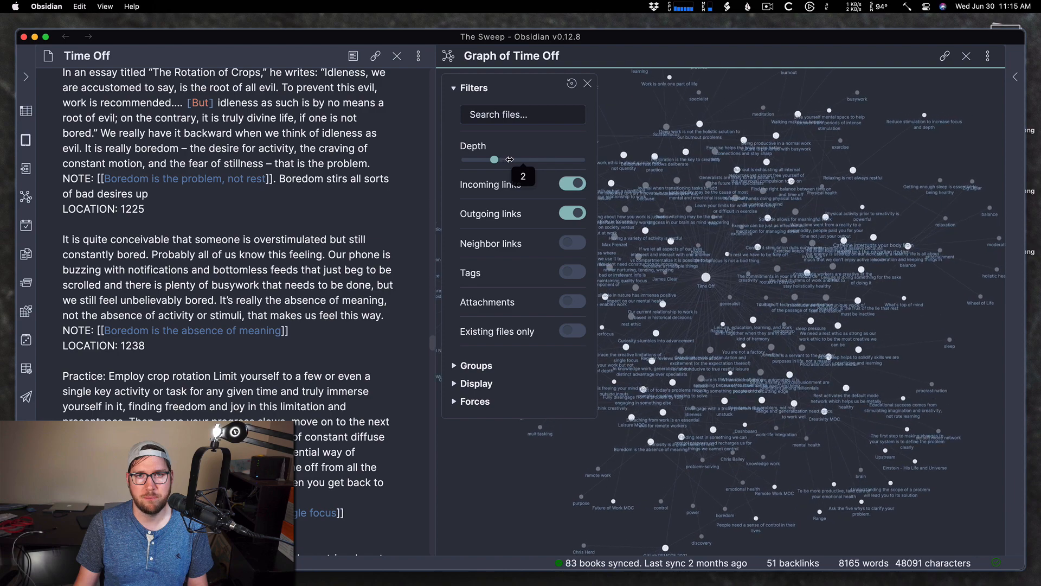
drag(494, 159, 522, 159)
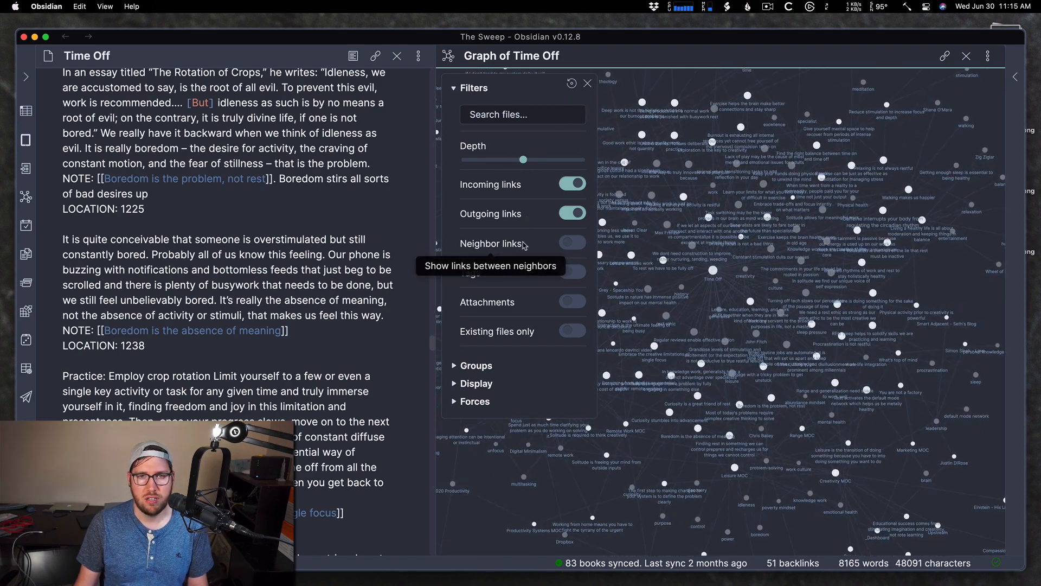
click(573, 243)
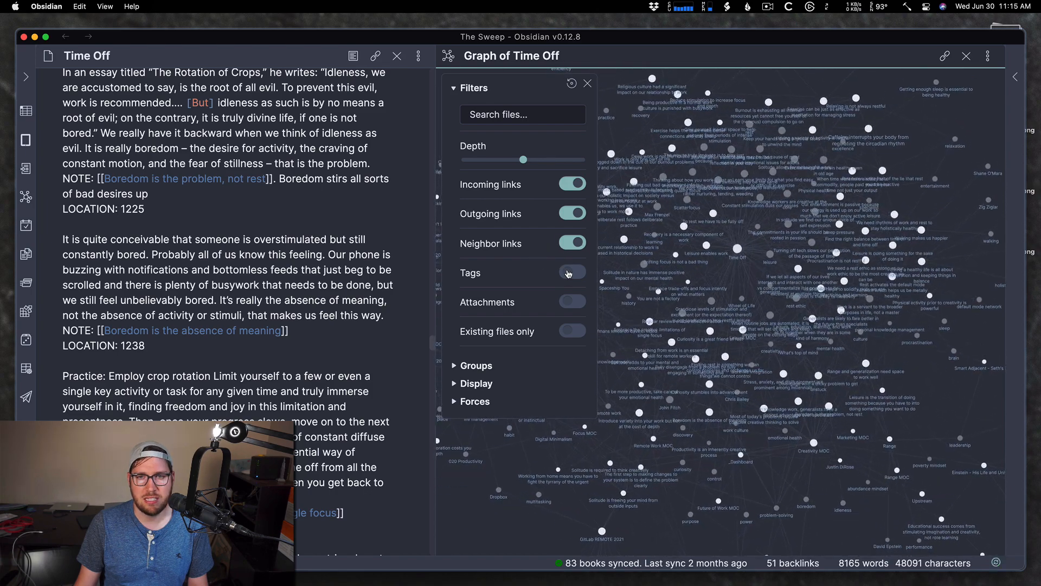
click(572, 273)
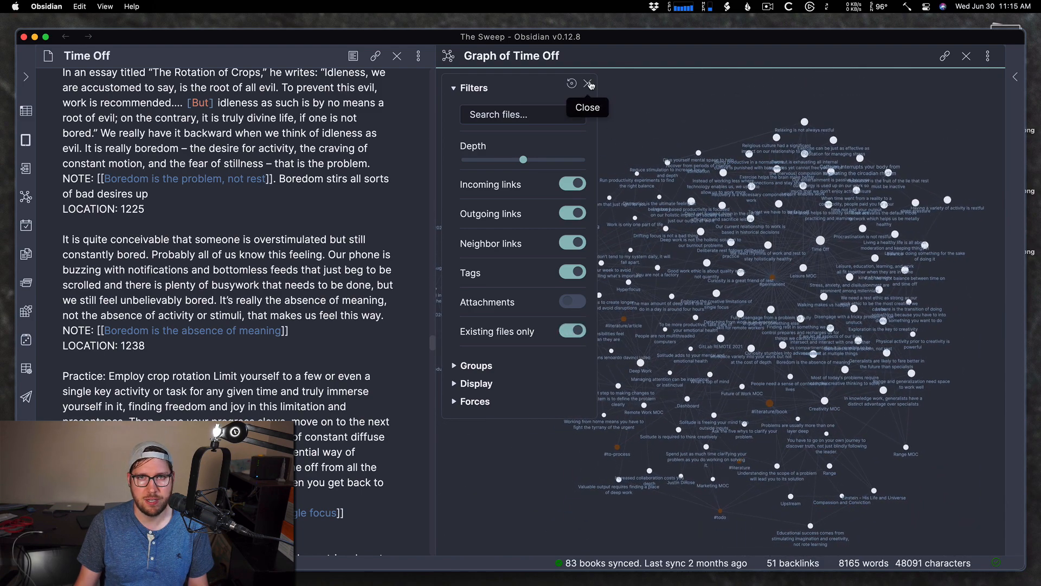
Close the filter panel and highlight the Time Off node's direct connections.
click(587, 83)
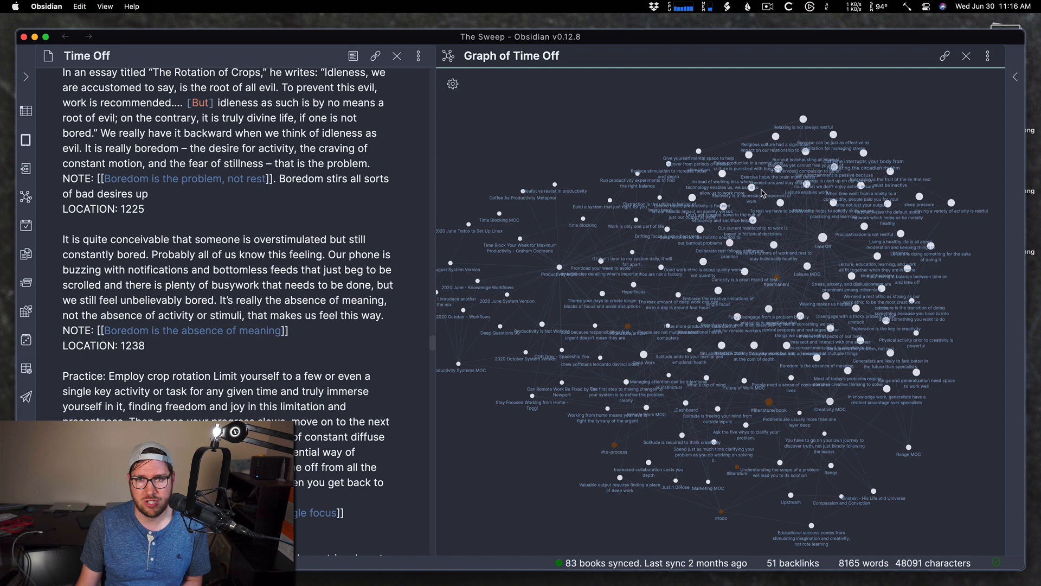
click(558, 271)
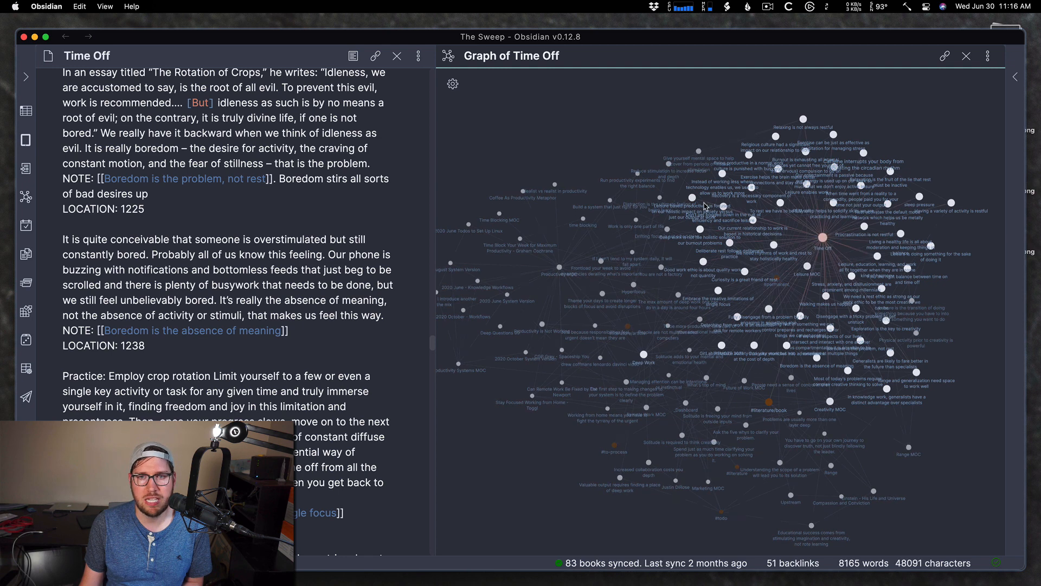
mouse_move(452, 85)
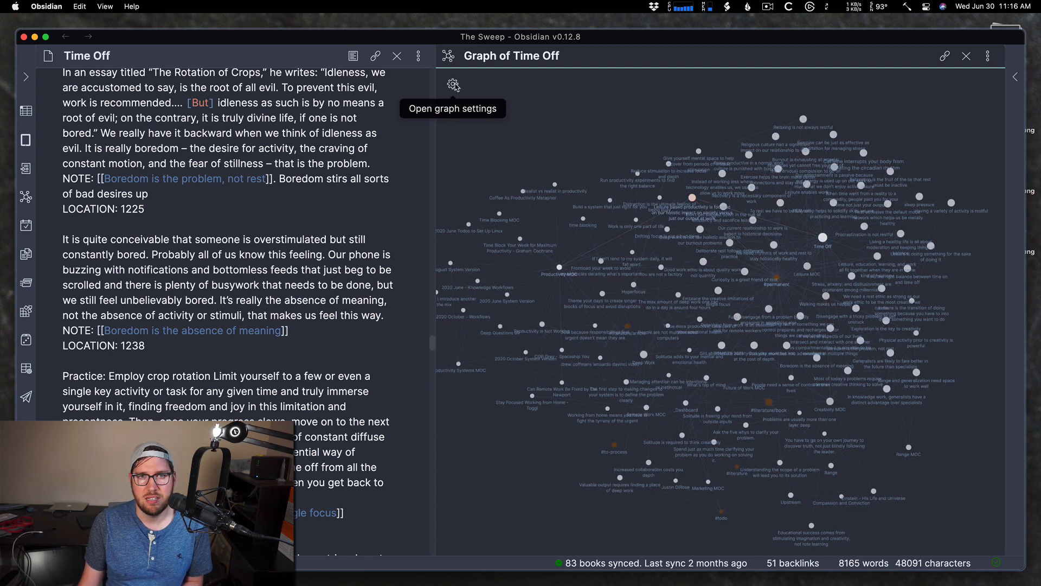
Set the local graph to depth 2 with outgoing links only, incoming links off.
click(451, 83)
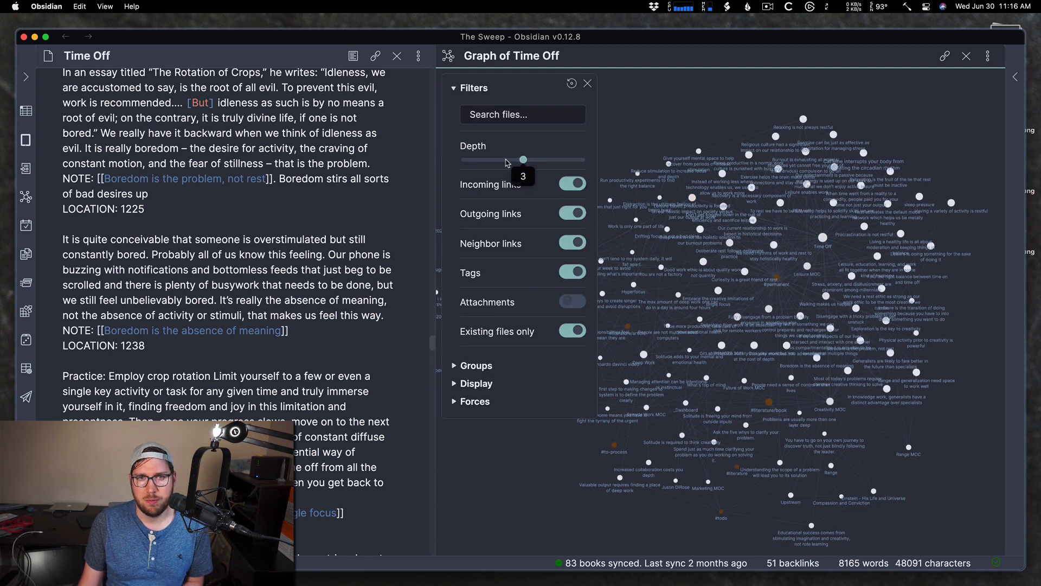
drag(523, 160, 495, 159)
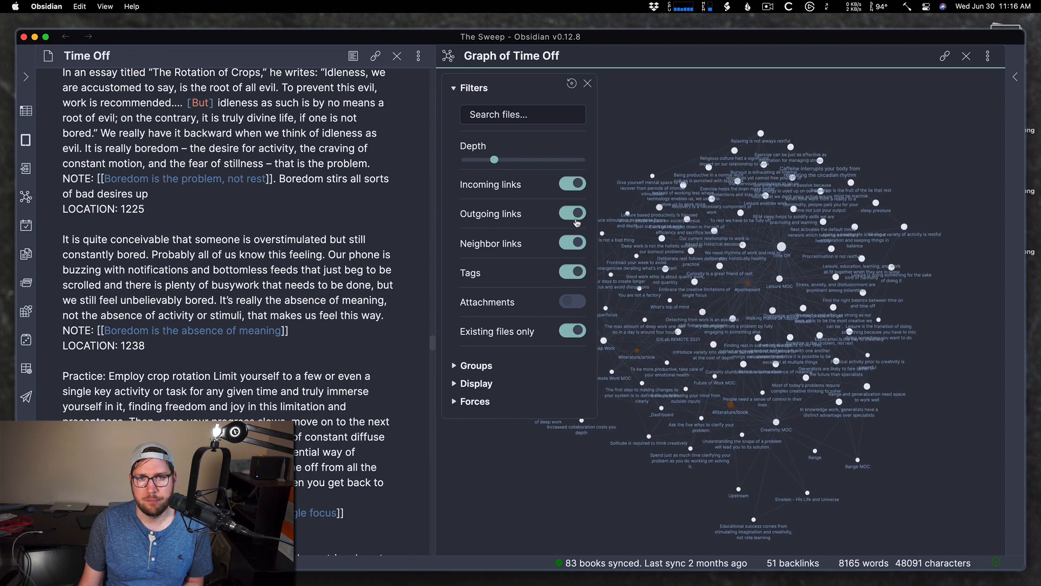
click(572, 213)
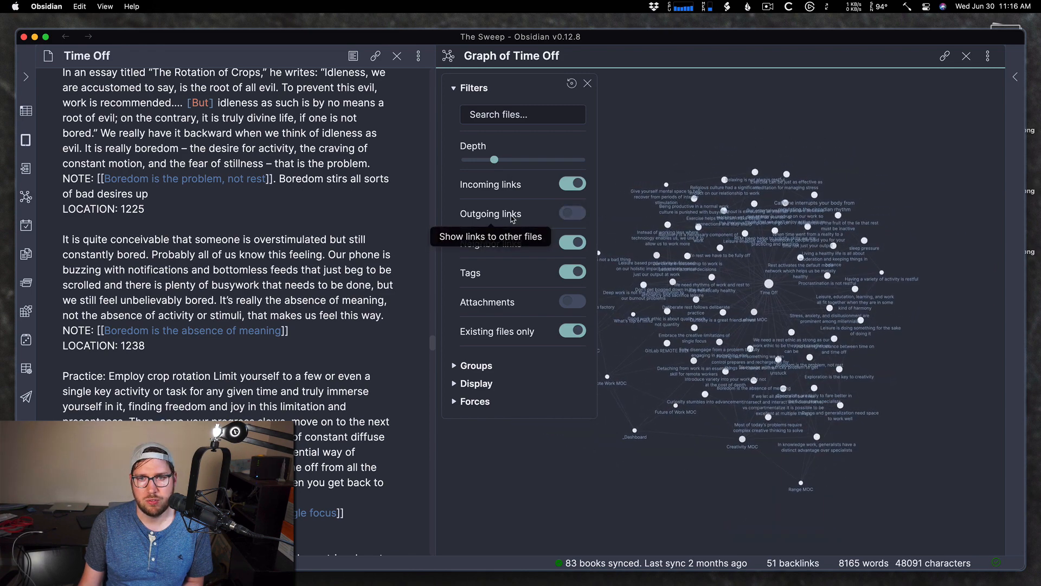
click(572, 212)
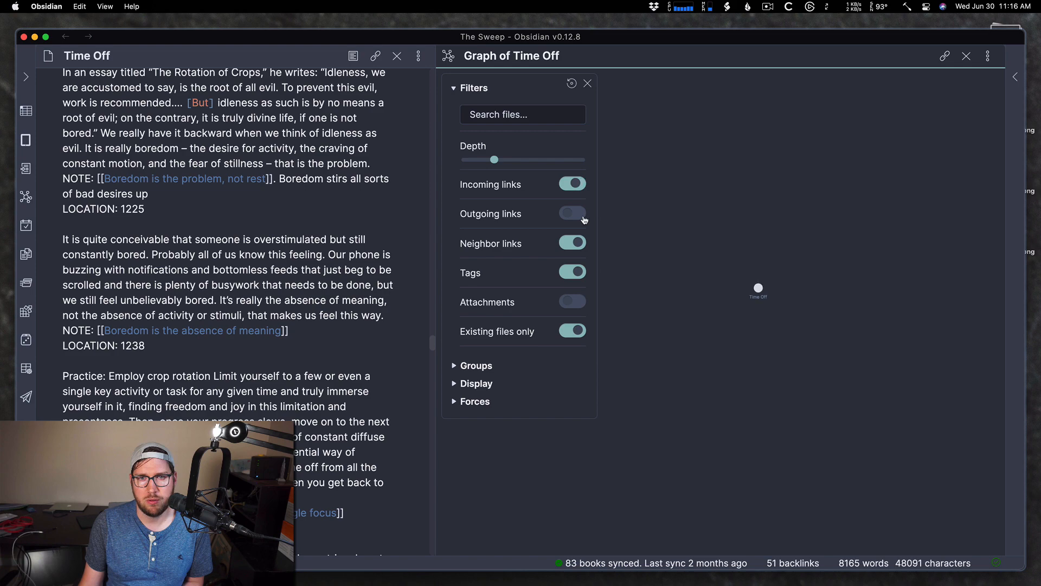
click(572, 214)
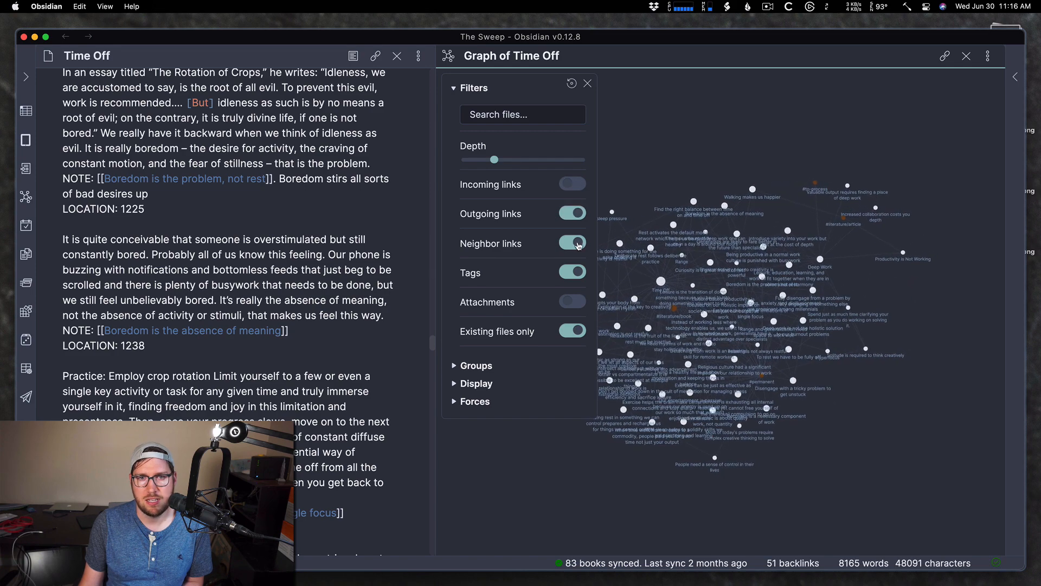
Turn off neighbor links, tags and existing-files-only, then close the filters.
click(573, 243)
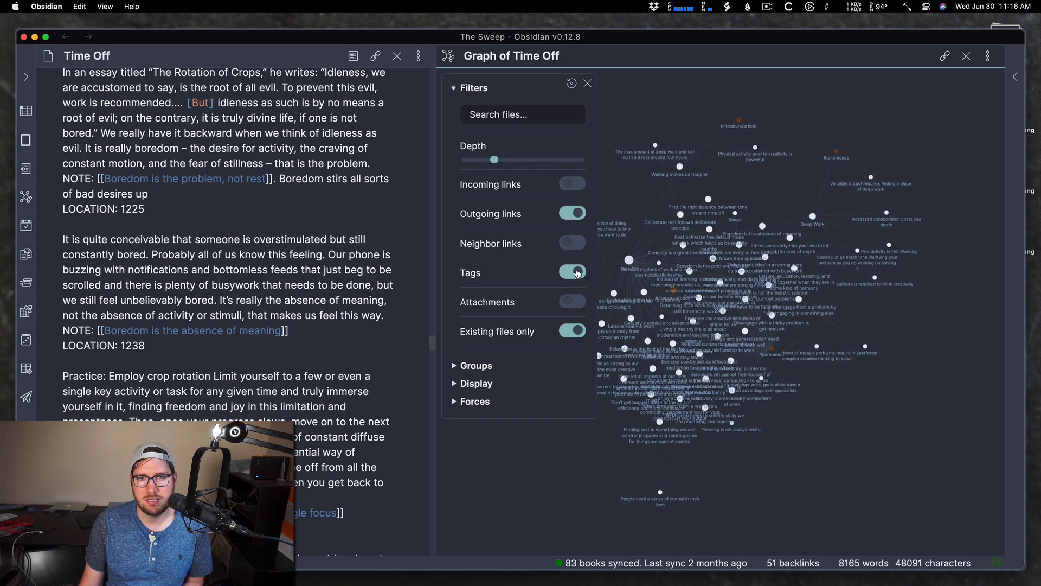
click(573, 272)
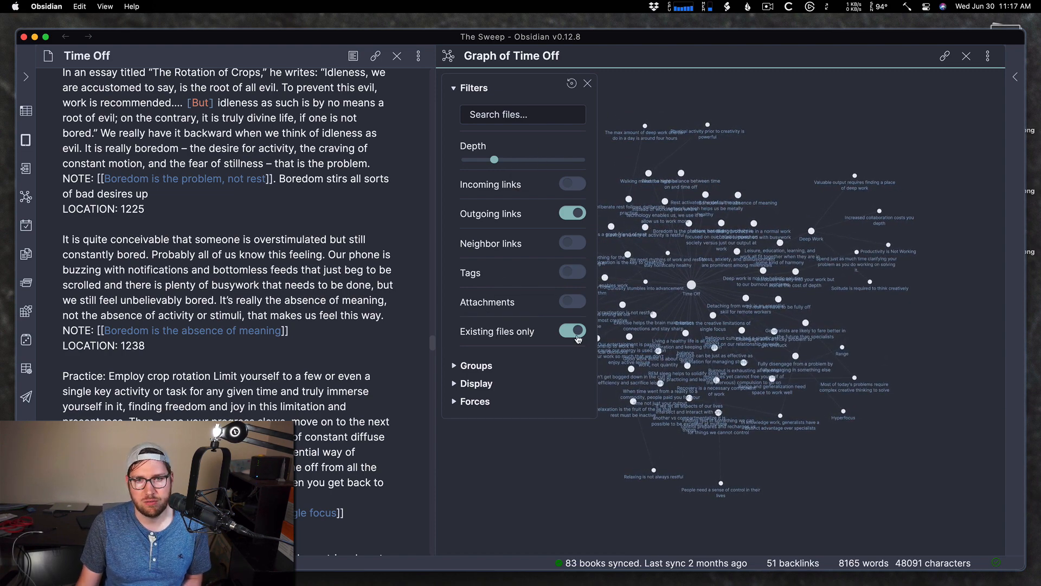
click(573, 331)
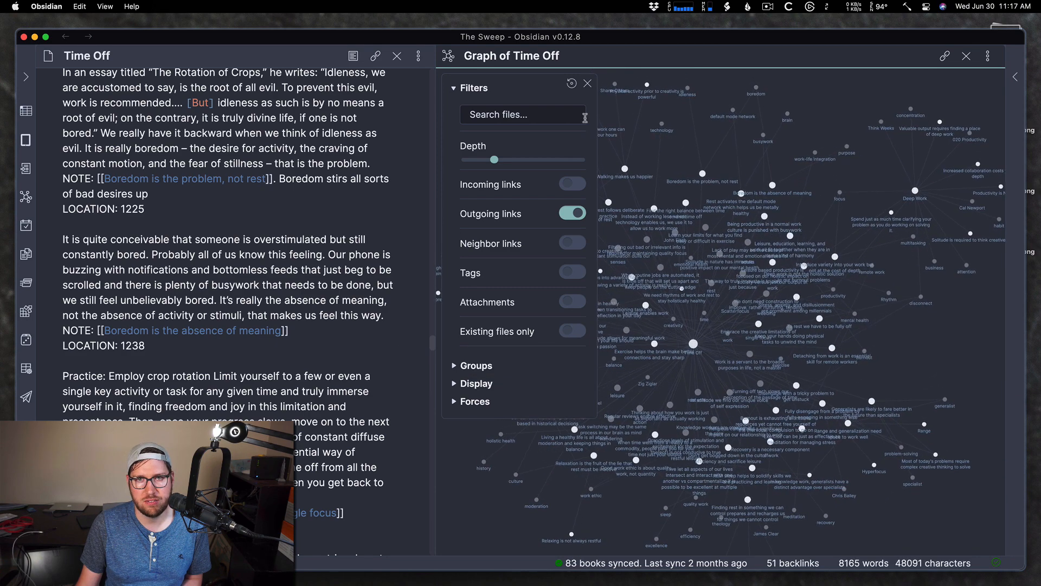
click(587, 82)
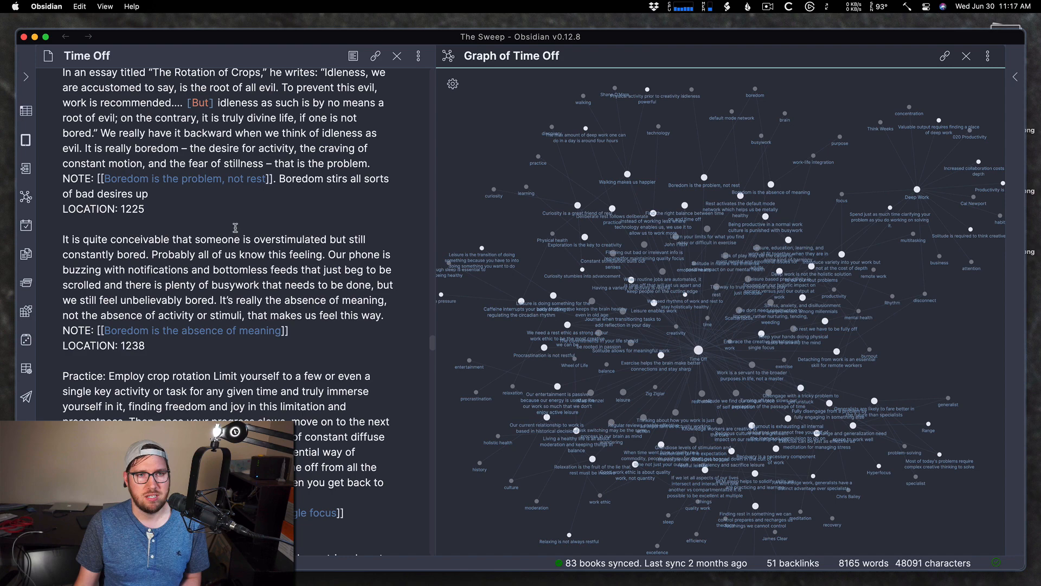
click(187, 178)
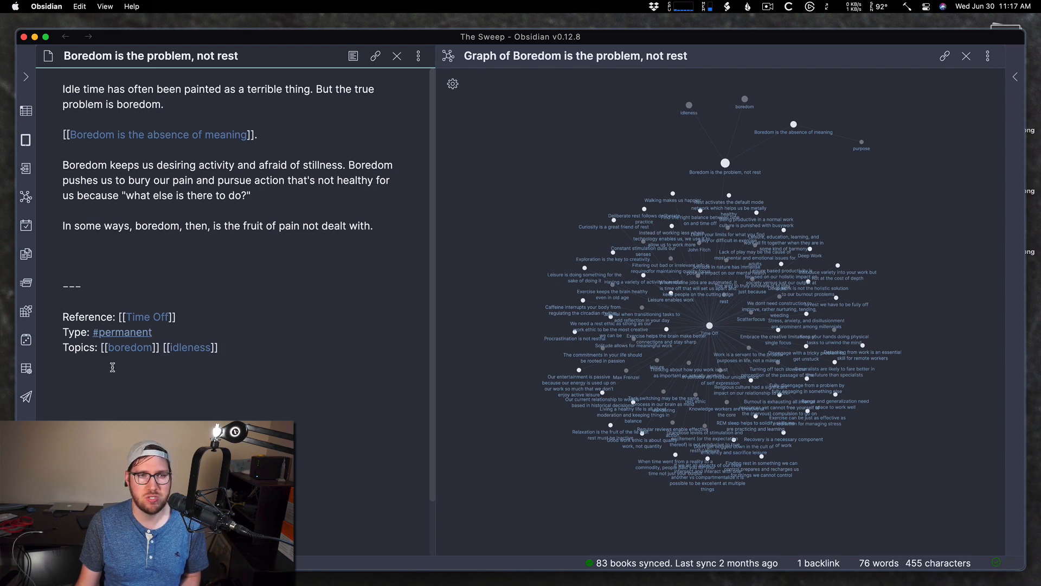
click(147, 317)
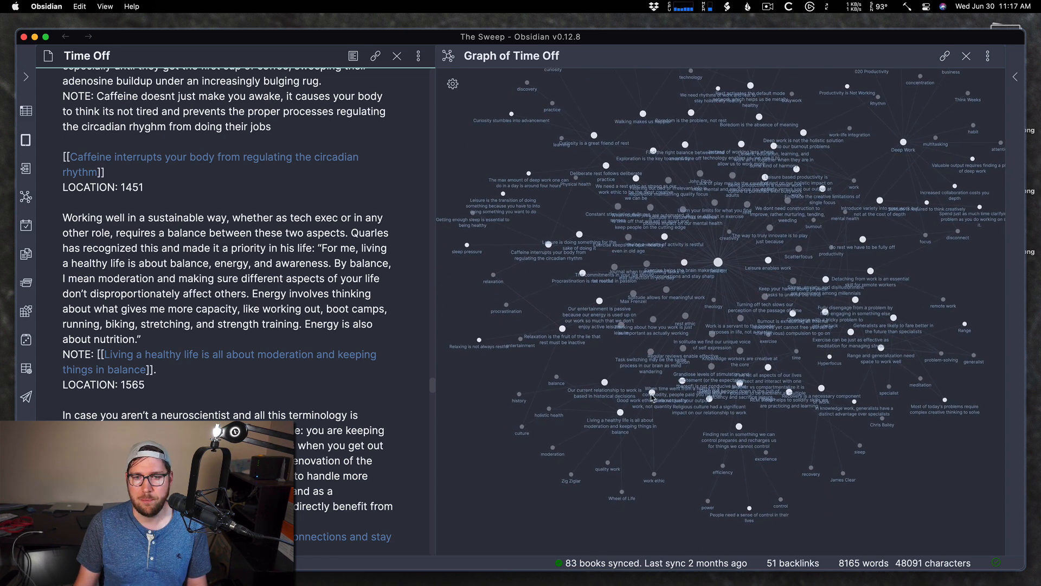
mouse_move(765, 369)
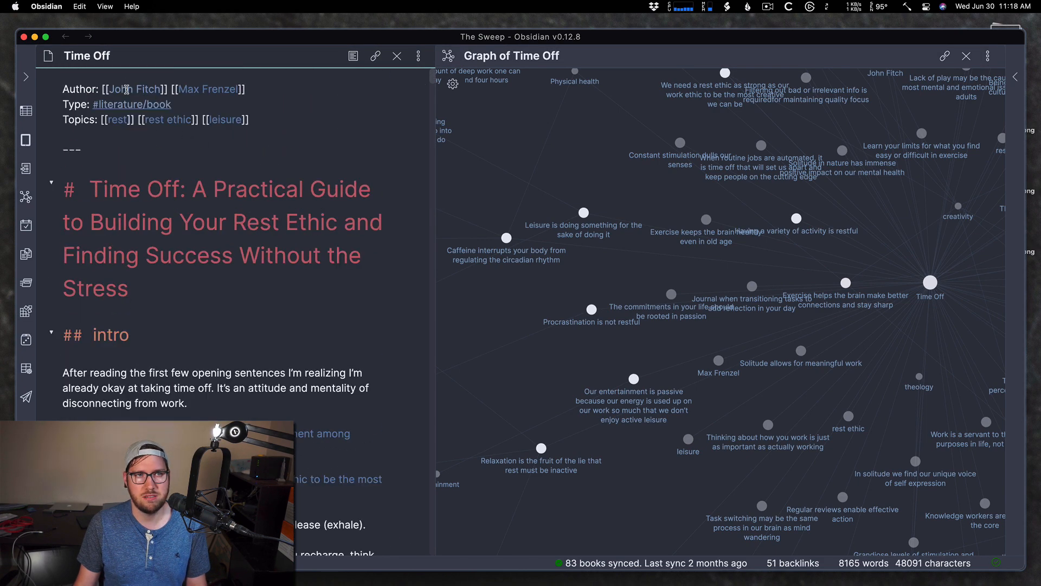
Navigate to the John Fitch author note and set its graph to depth 3 with incoming links.
click(135, 89)
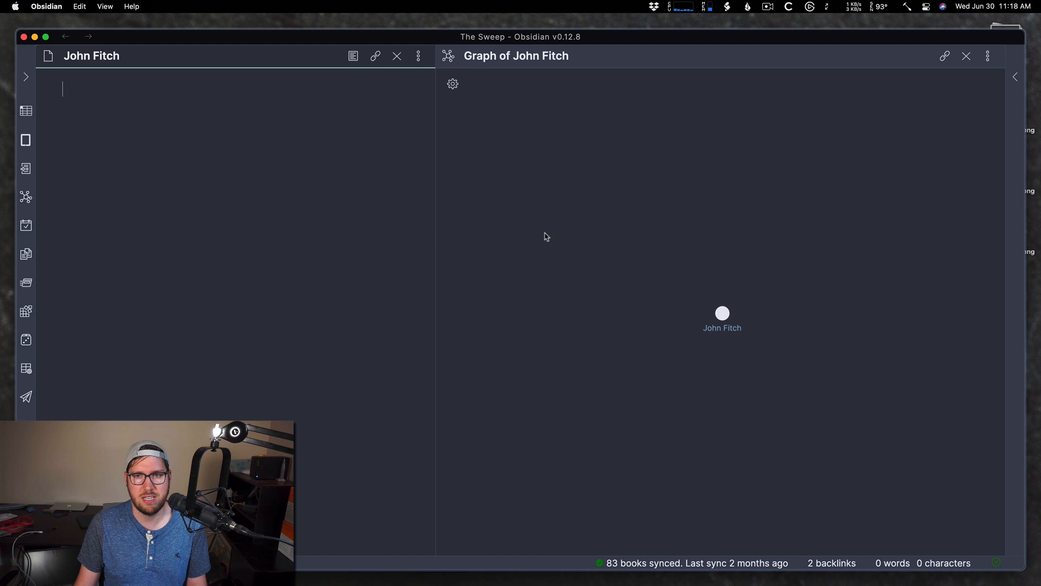
click(453, 84)
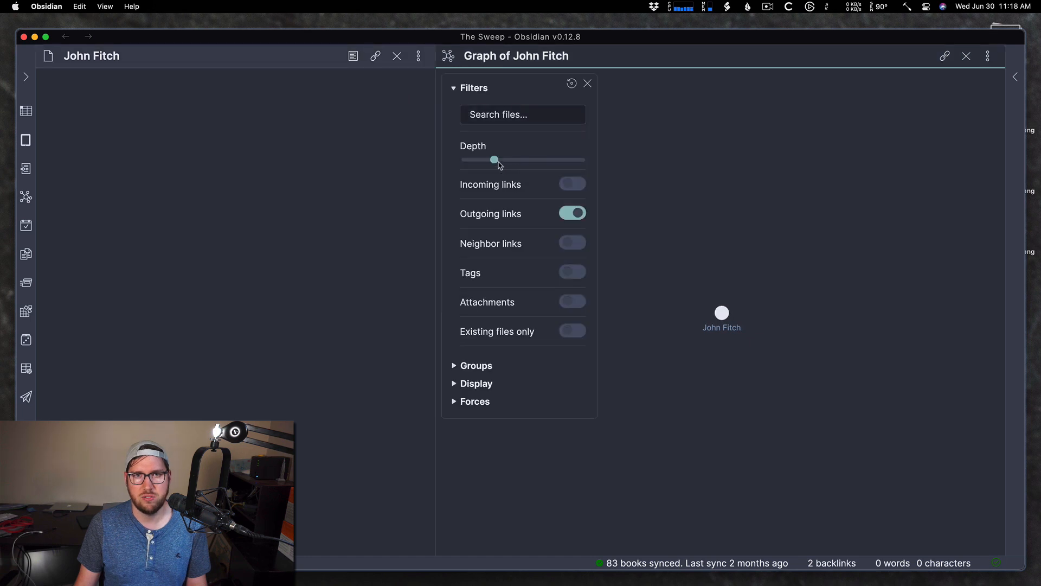
drag(494, 159, 523, 159)
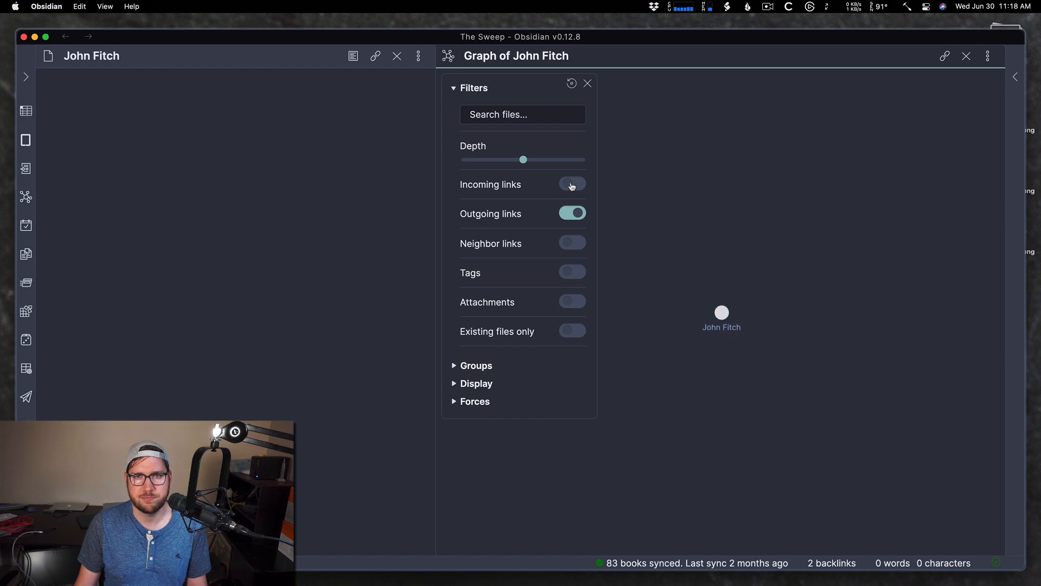
click(573, 184)
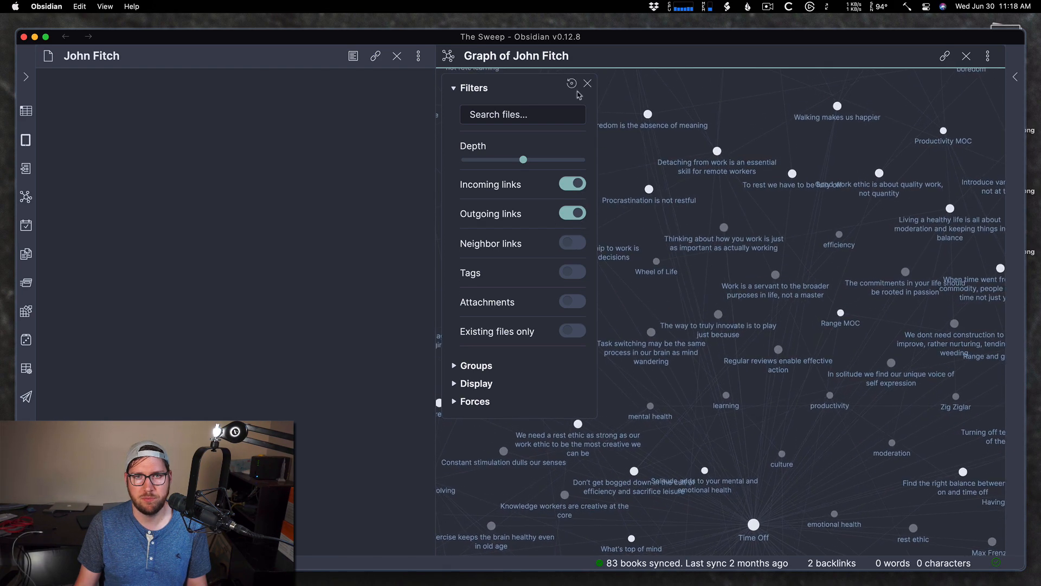
click(586, 83)
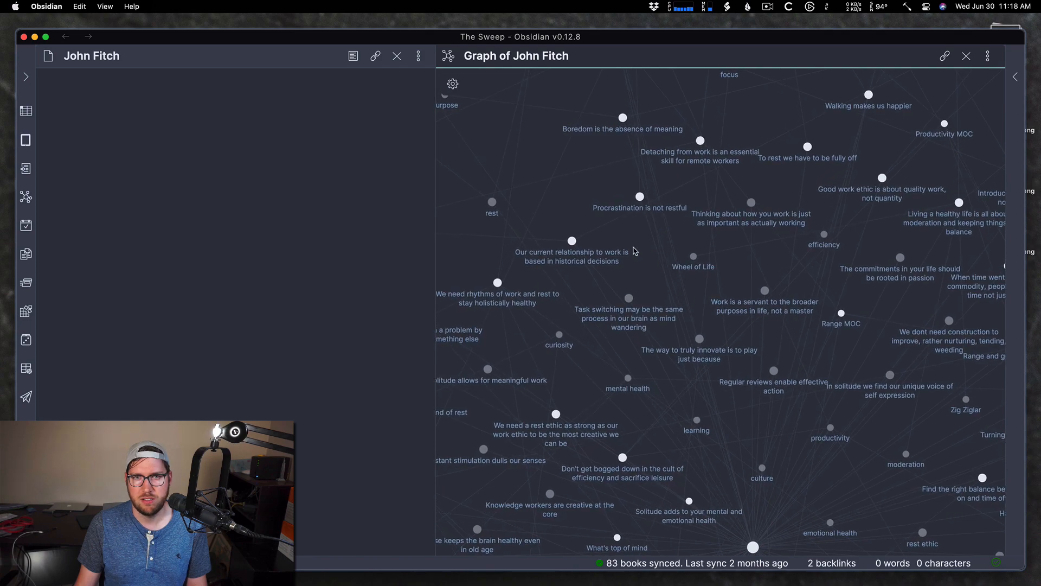